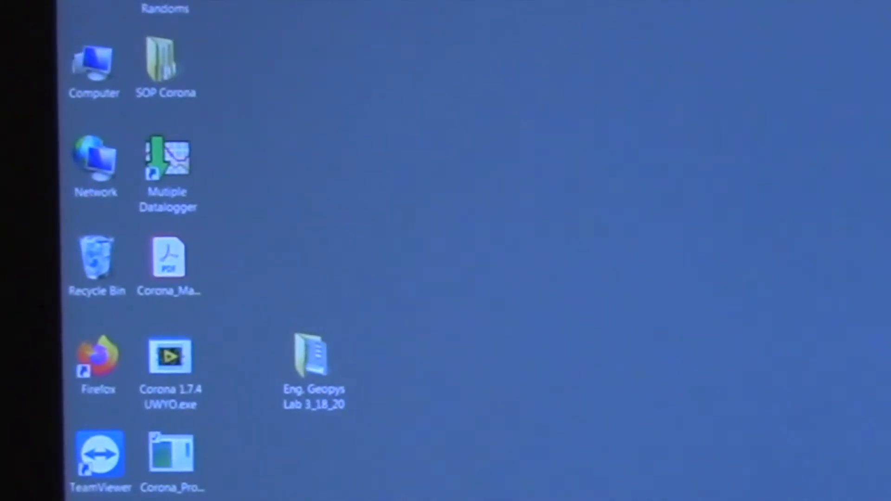
Launch the Corona 1.7.4 UWYO acquisition program from its desktop icon.
left_click(169, 356)
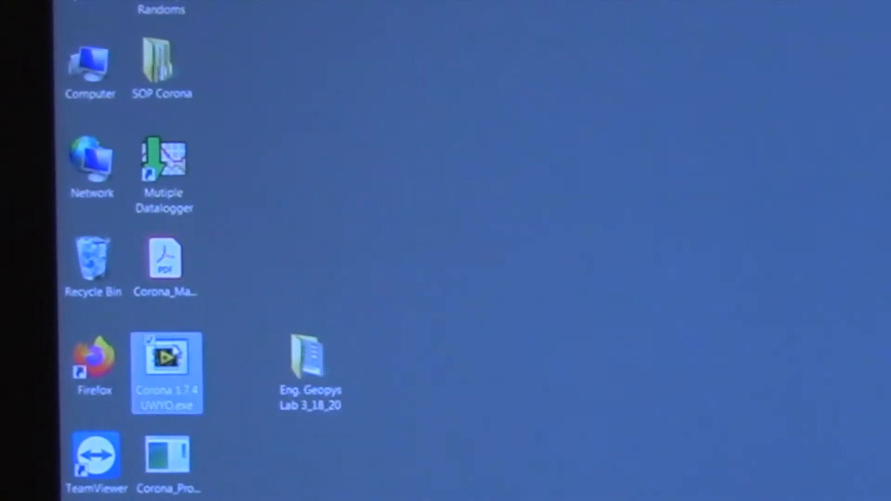
double_click(166, 372)
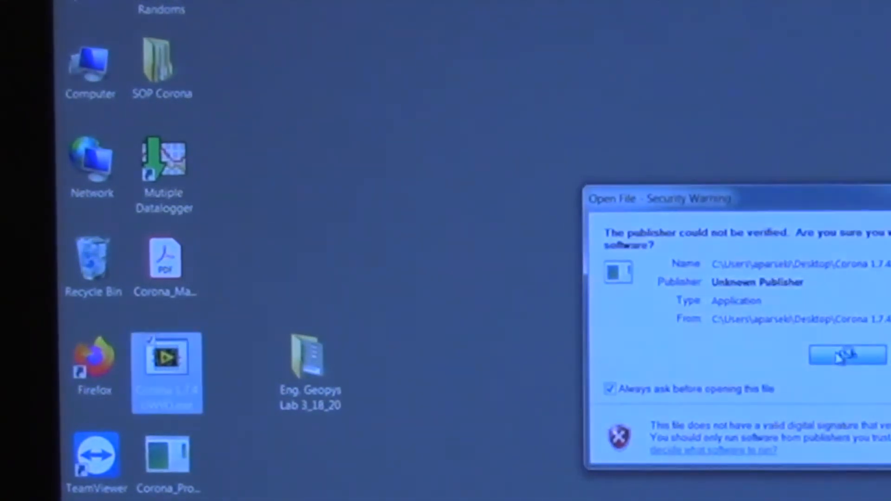
Allow the unverified Corona program to run past the security warning.
left_click(847, 355)
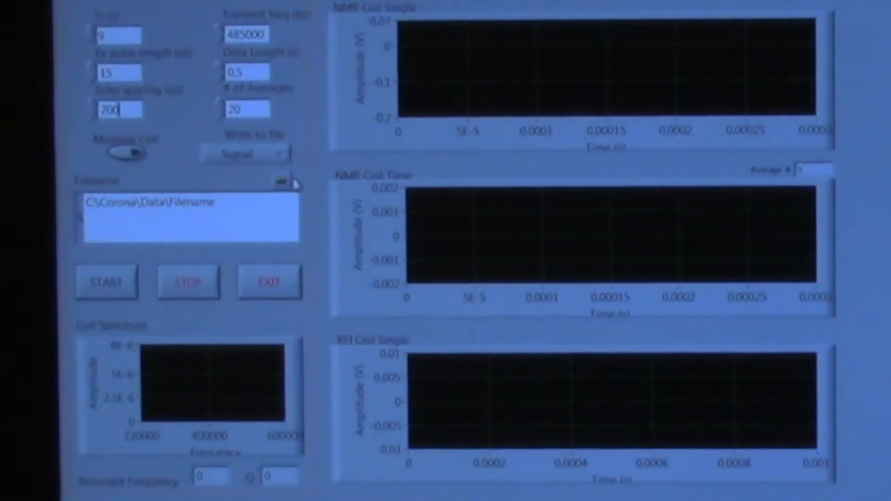
Set the output file to blank.bin in eLab_Data and start the acquisition.
left_click(286, 181)
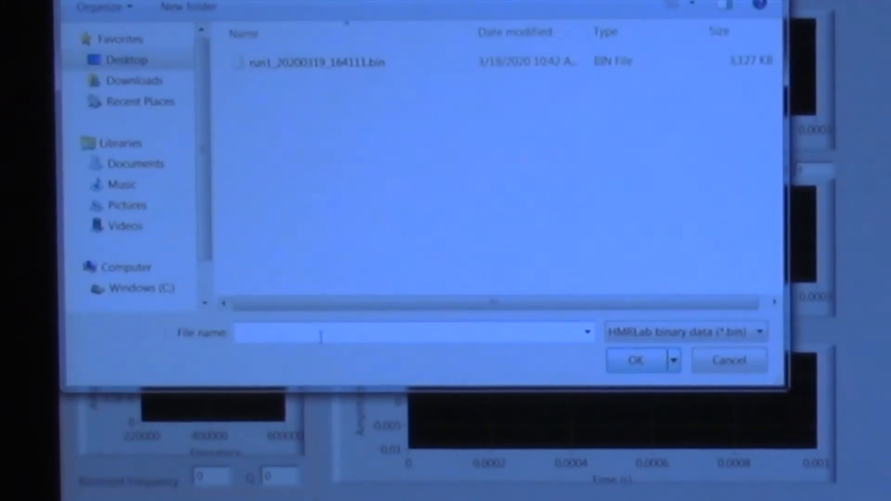
left_click(635, 360)
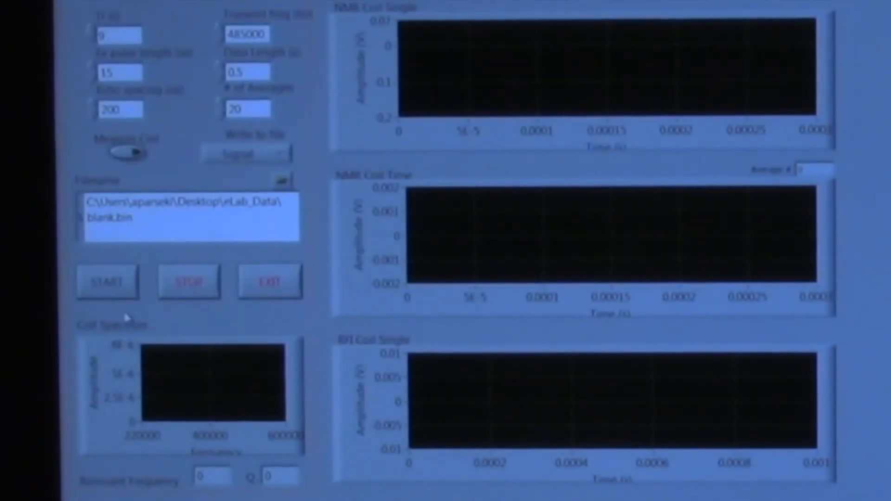
left_click(106, 282)
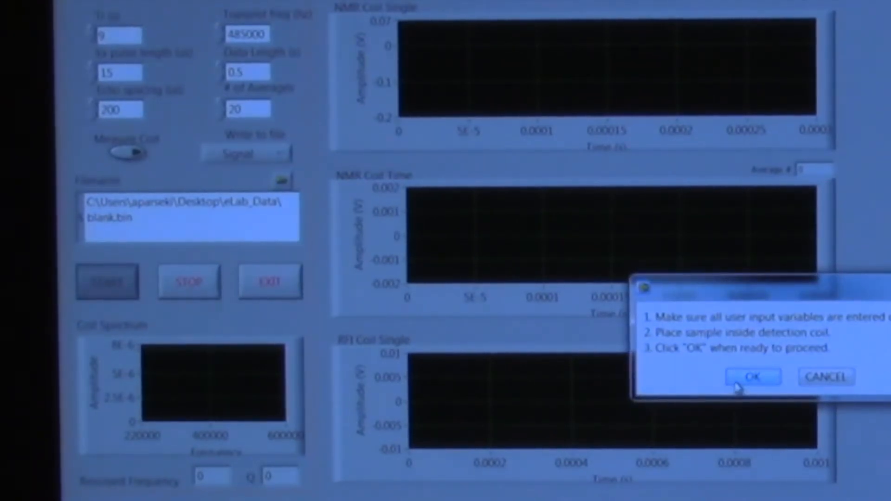
Confirm the sample is in place so the blank acquisition begins averaging.
left_click(751, 376)
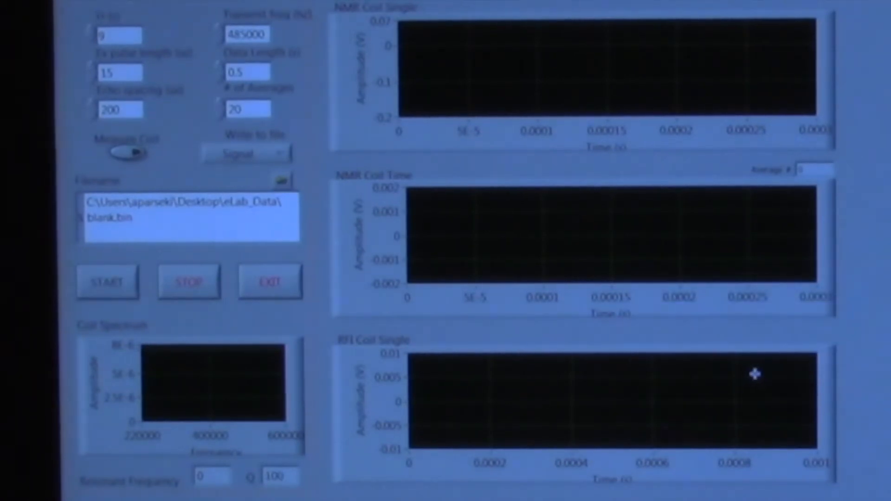
left_click(107, 281)
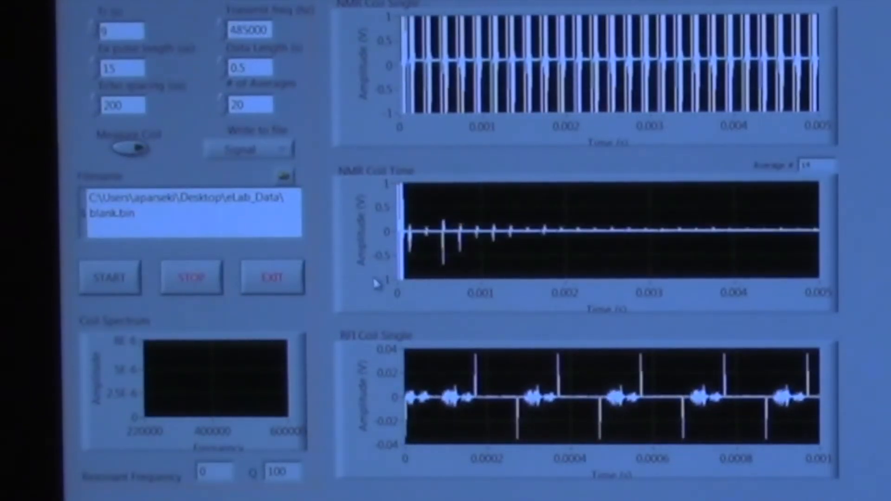
mouse_move(401, 326)
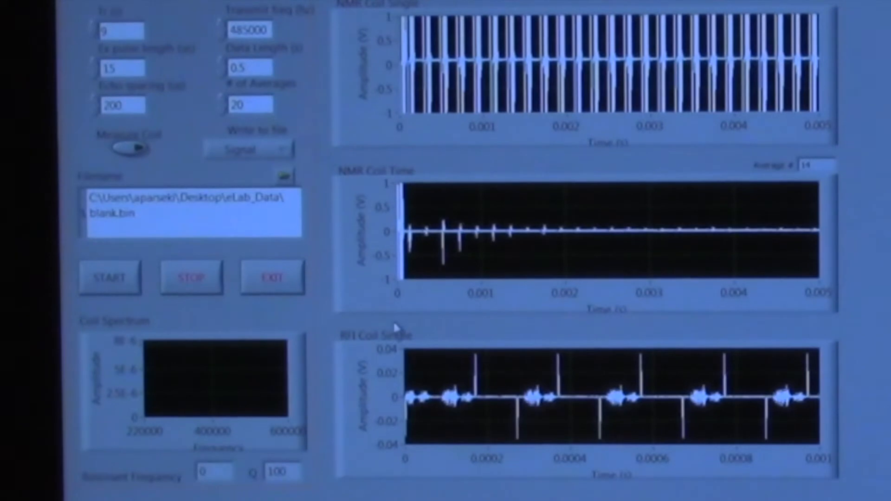
mouse_move(370, 395)
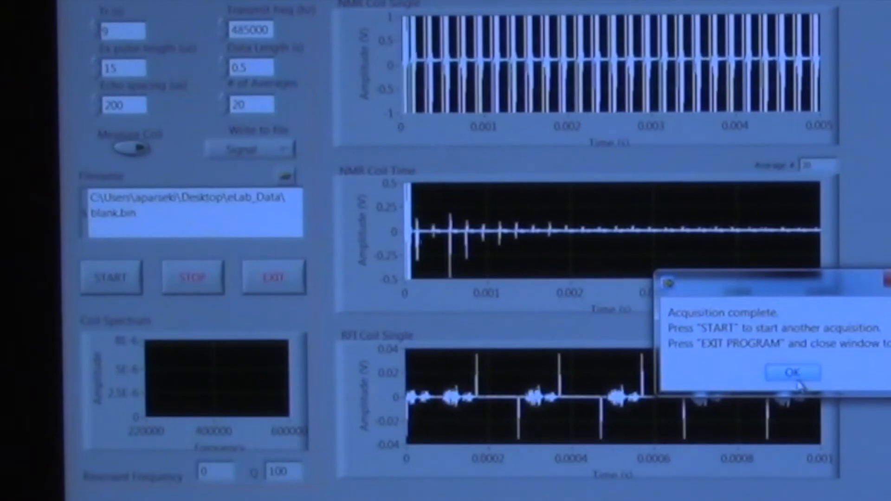
Dismiss the acquisition-complete message and launch the Corona_Processor software.
left_click(791, 373)
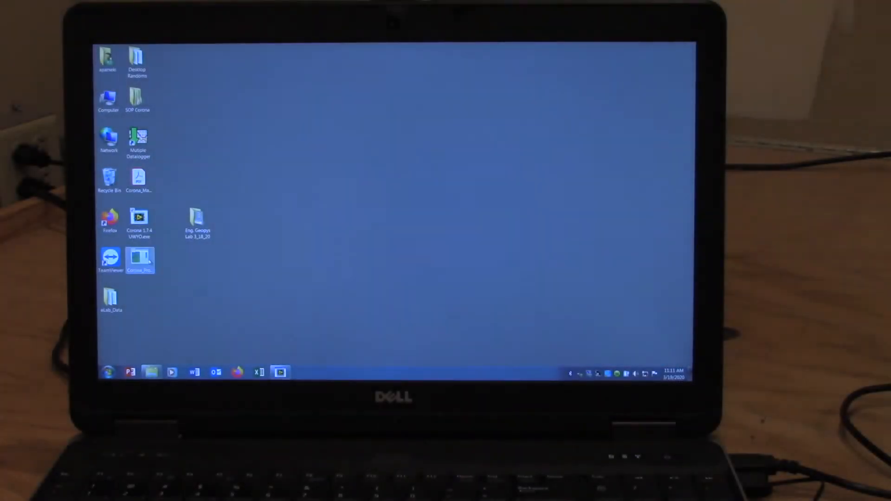
double_click(139, 259)
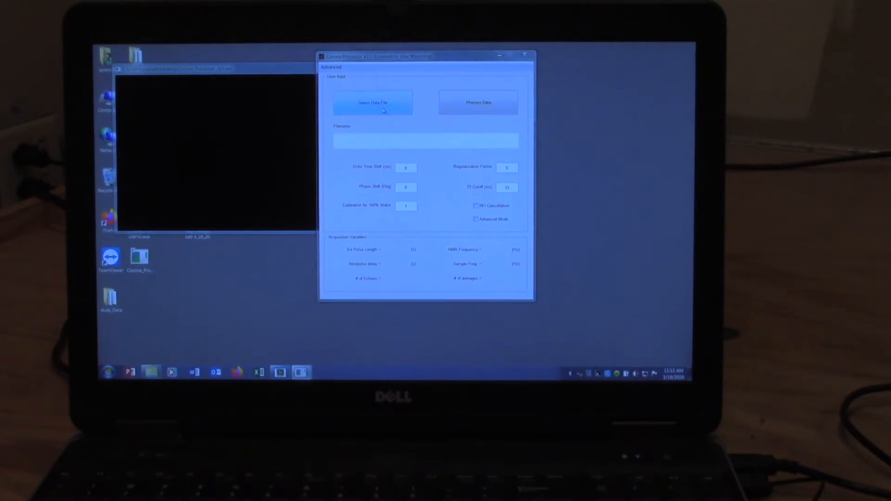
Load the blank .bin data file from uLab_Data and process it.
left_click(372, 102)
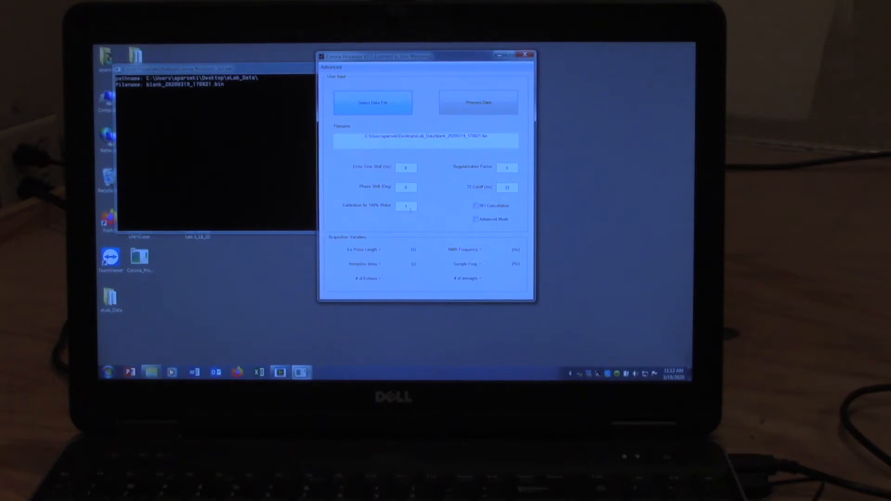
left_click(478, 102)
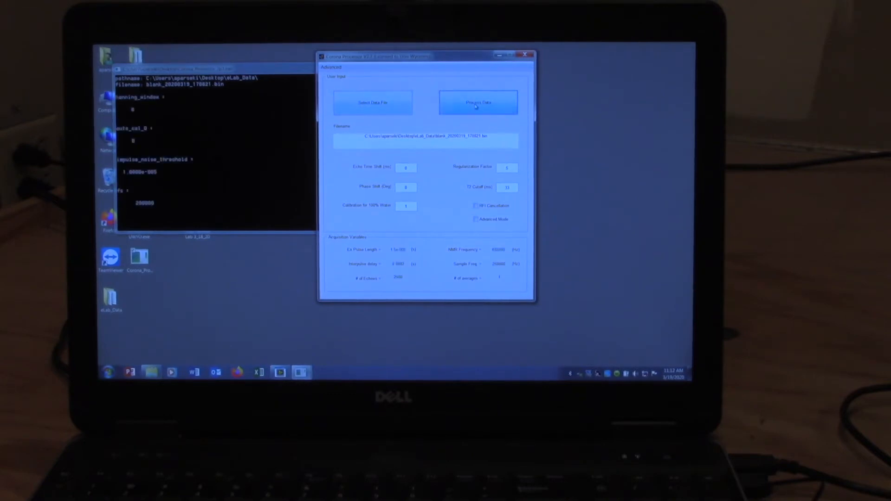
left_click(478, 102)
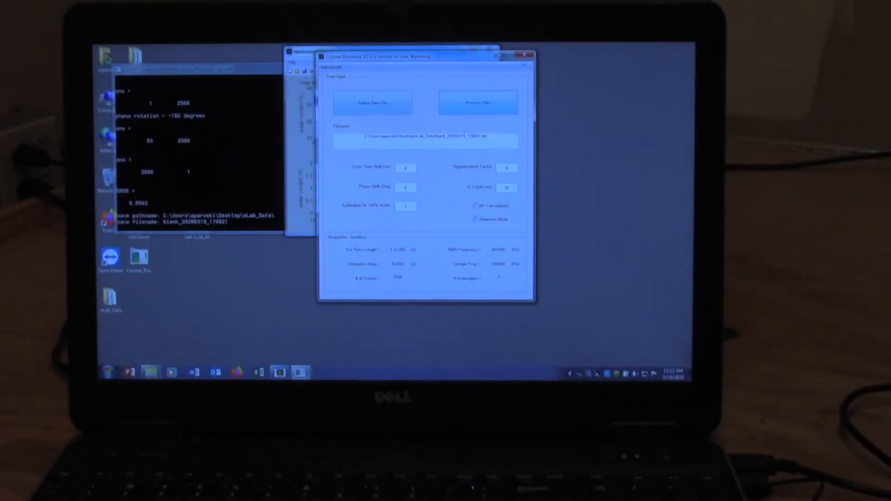
left_click(477, 102)
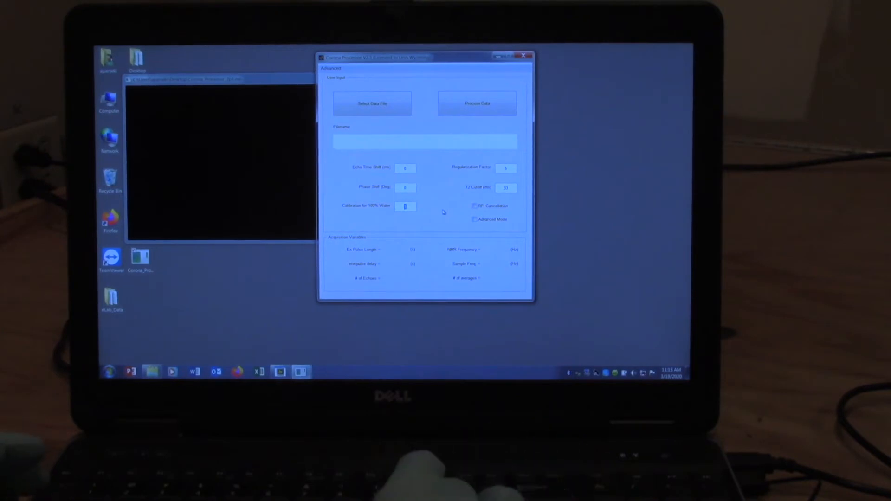
Set the Calibration for 100% Water value to 2616.
type("2616")
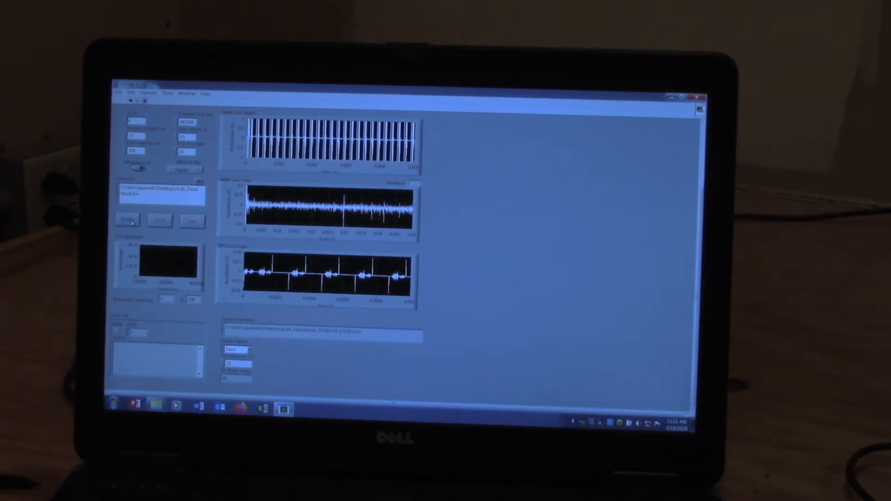
Start a new acquisition and confirm the sample is ready in the coil.
left_click(127, 220)
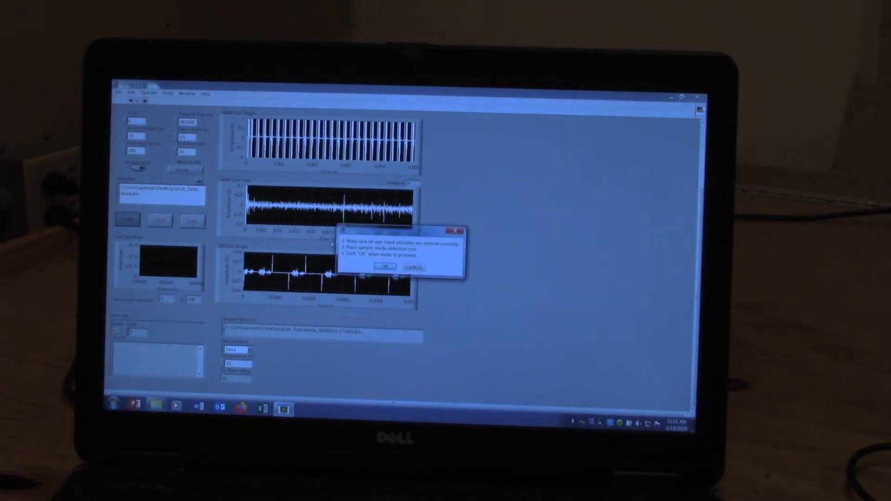
left_click(385, 268)
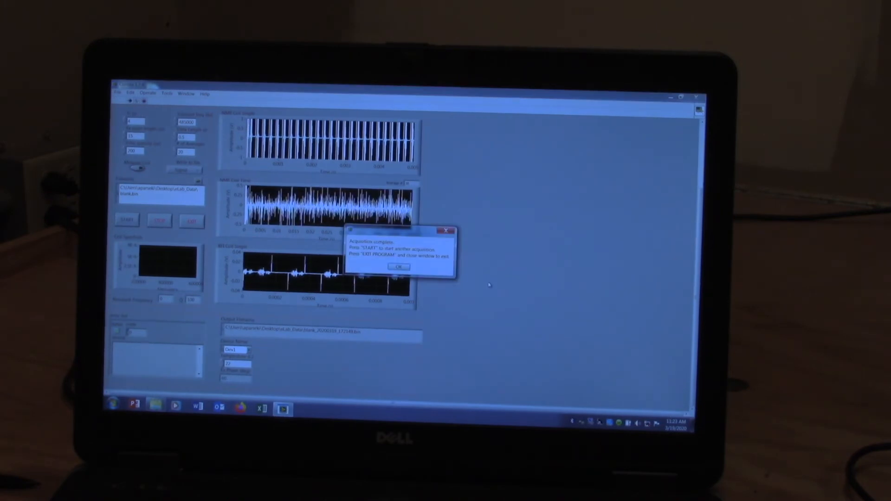
Acknowledge the finished acquisition message.
left_click(398, 267)
type("run")
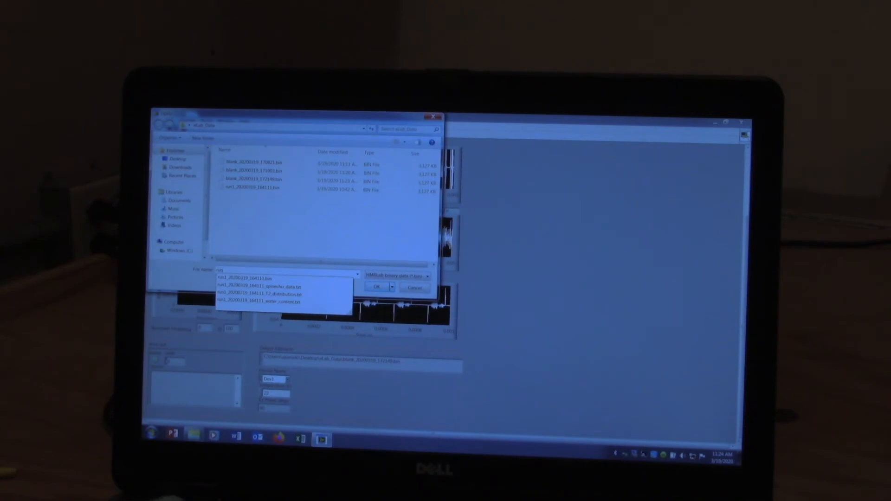
Confirm the unsorted sand file name and begin measuring the placed sample.
left_click(284, 273)
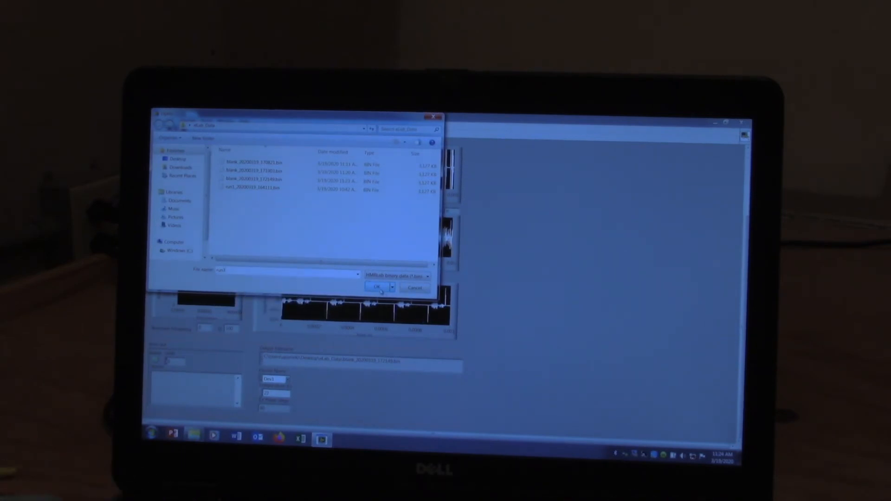
left_click(377, 288)
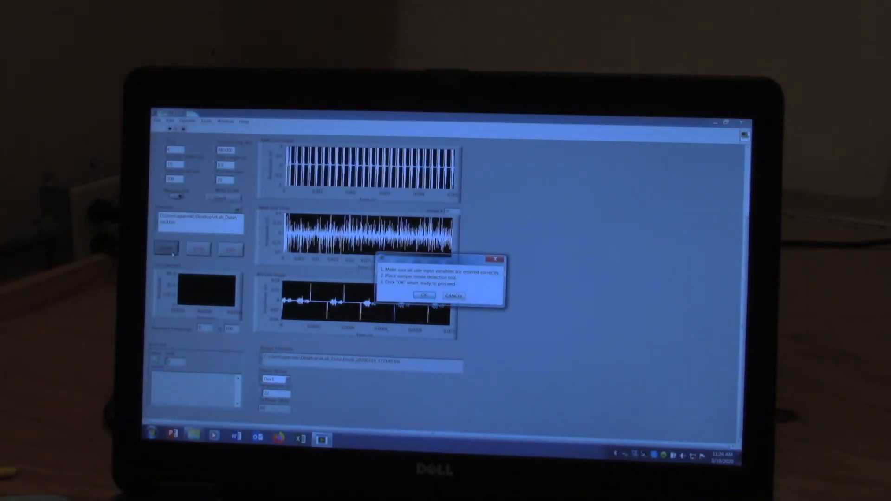
left_click(424, 295)
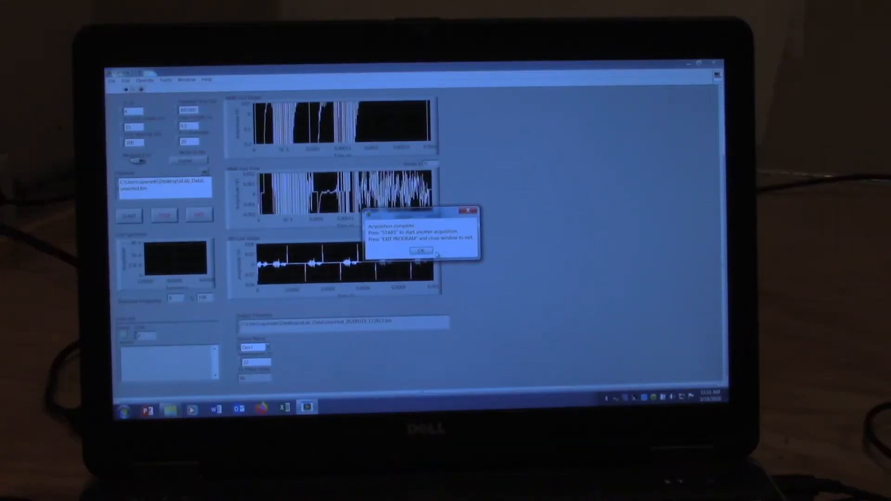
Close acquisition, launch Corona Processor and load unsorted_20200319_172813.bin with calibration 2616.
left_click(420, 251)
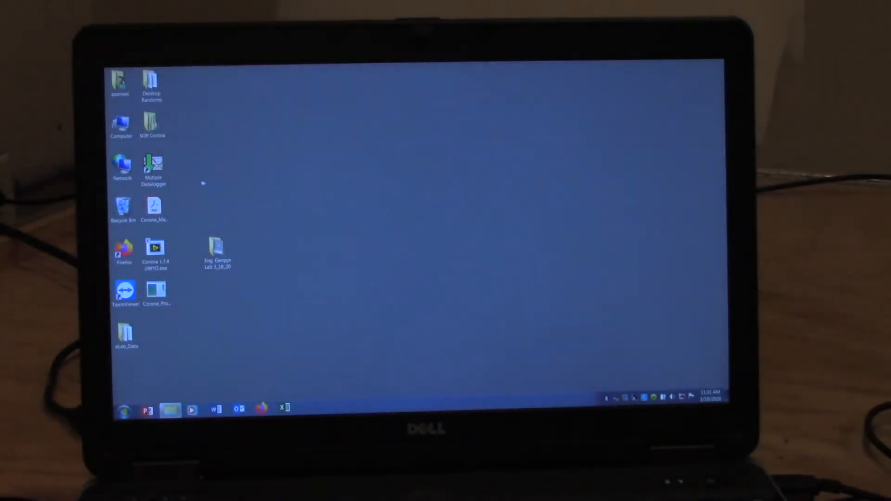
double_click(155, 291)
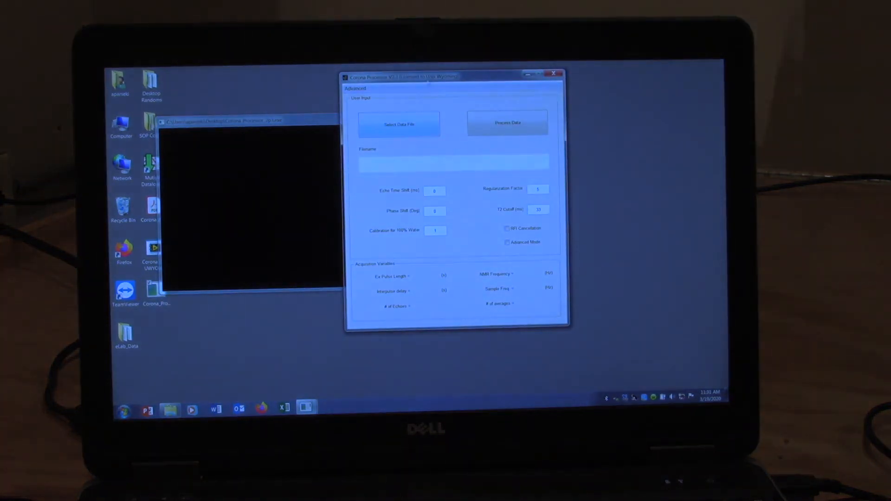
left_click(399, 124)
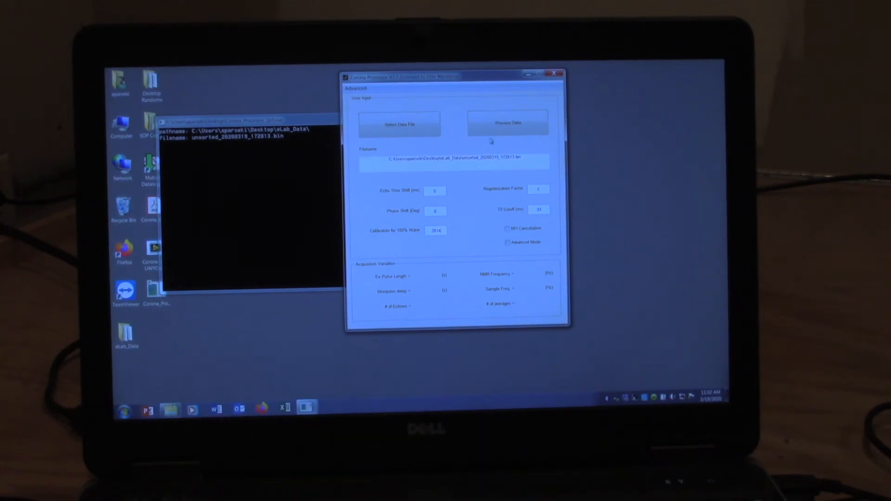
Process the unsorted sand file to produce the echo decay curve and T2 distribution plots.
left_click(507, 122)
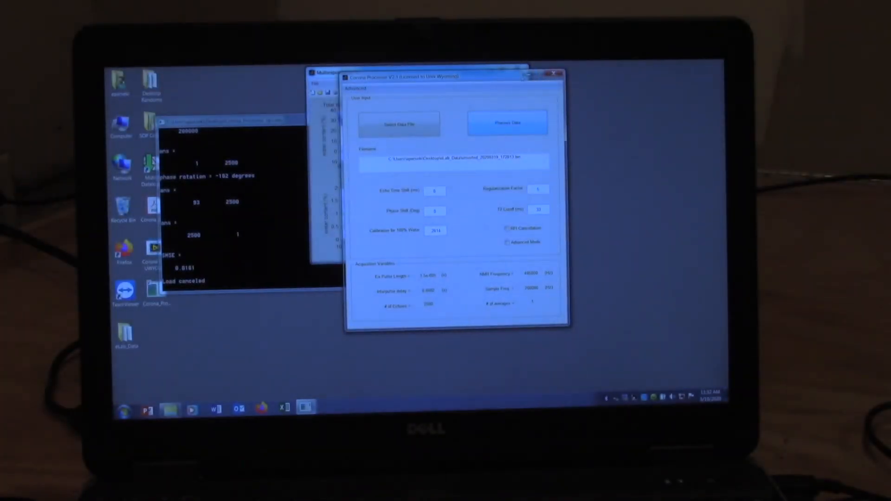
left_click(507, 123)
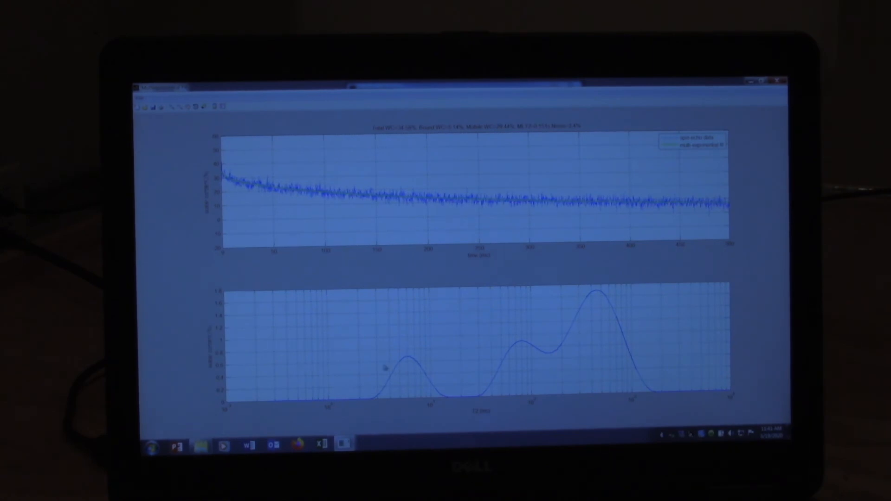
mouse_move(613, 377)
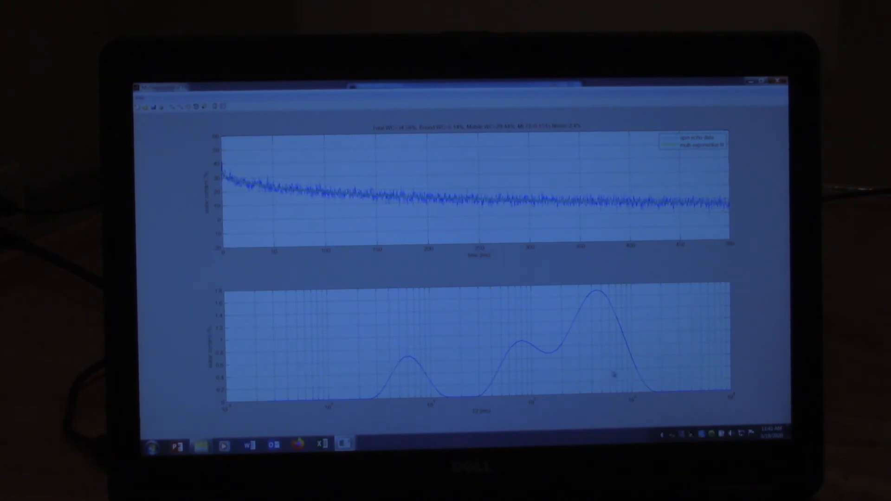